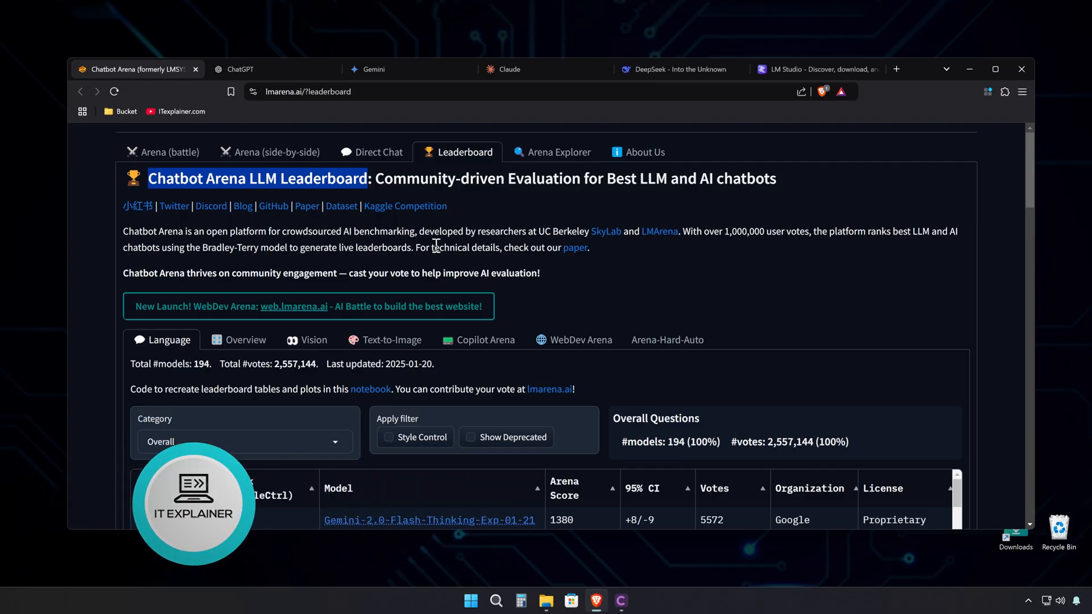
# Enable DeepThink (R1) below the message box and submit the Chapter 3 summary request.
pyautogui.scroll(-3)
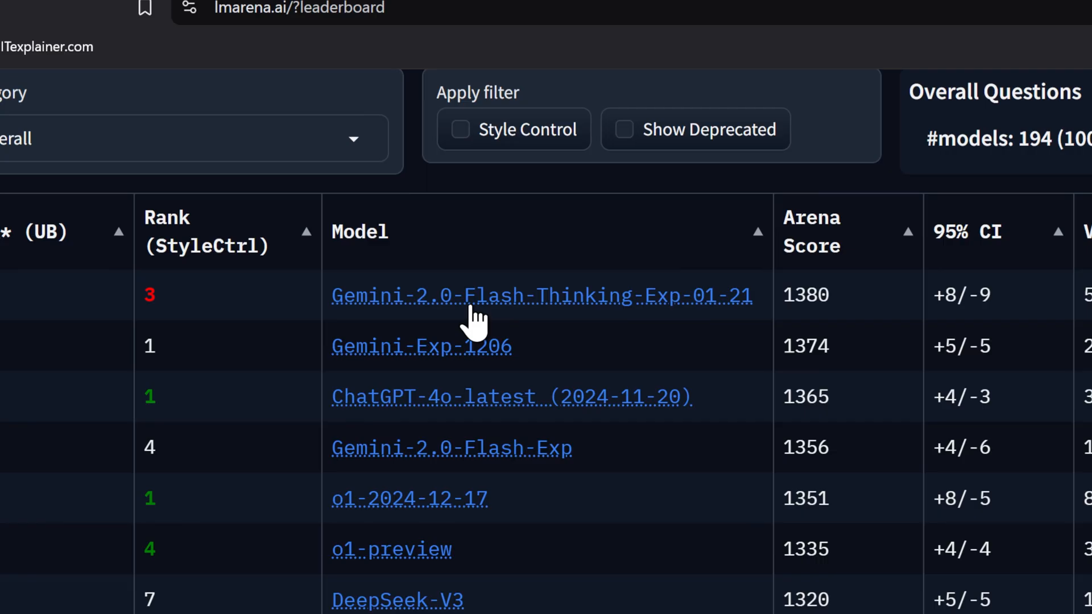
pyautogui.moveTo(359, 428)
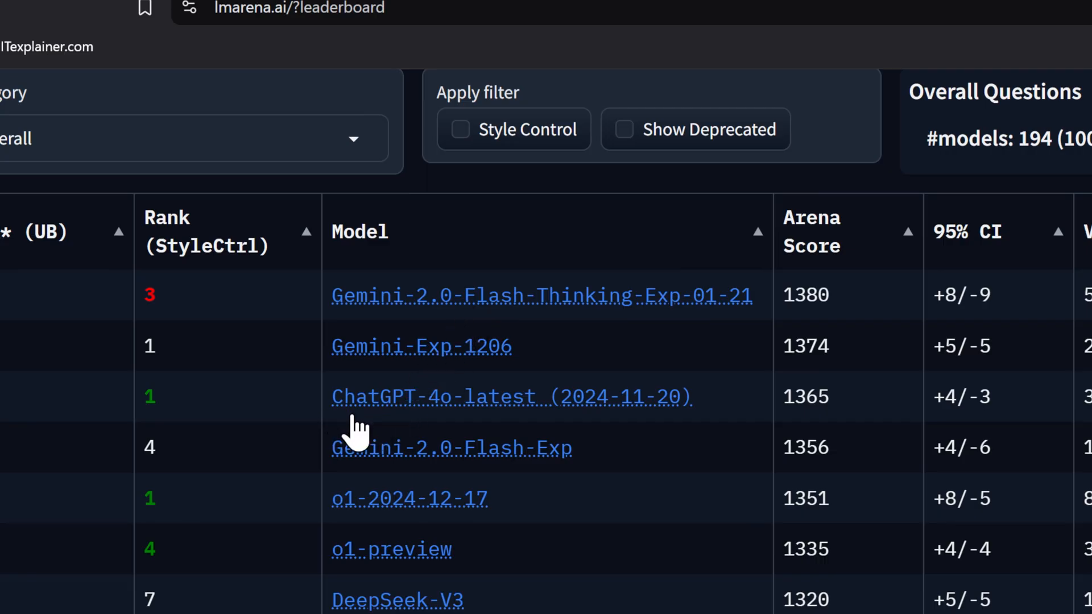
pyautogui.scroll(-3)
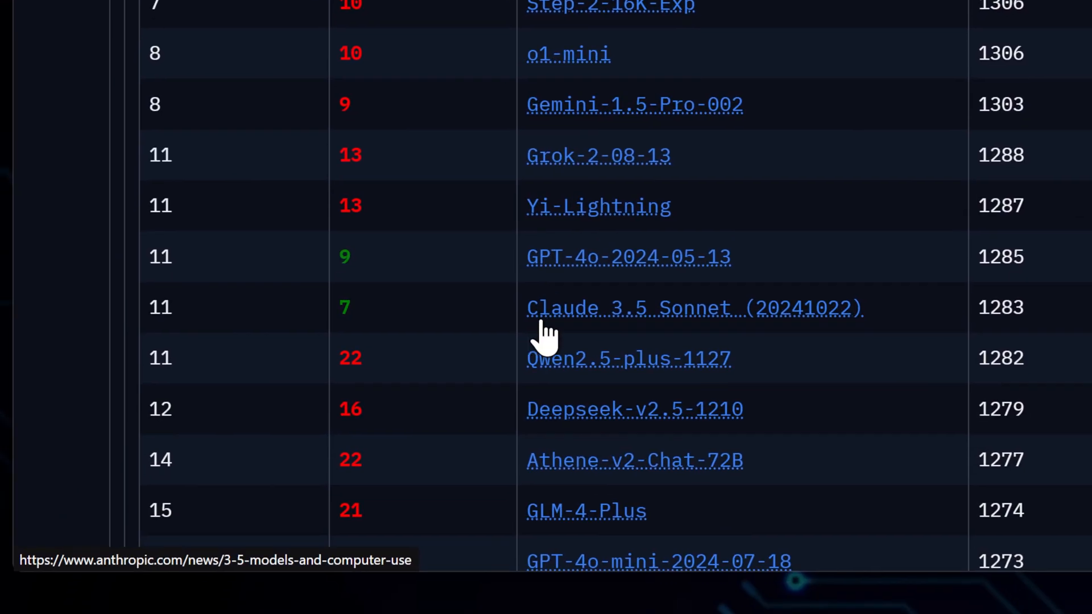
pyautogui.moveTo(647, 328)
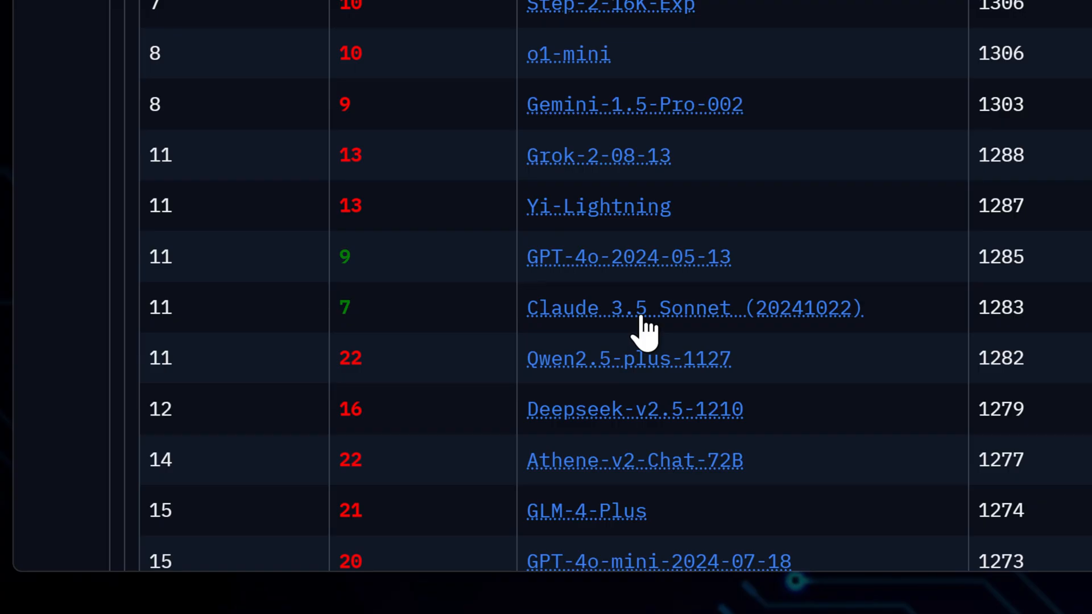
pyautogui.scroll(3)
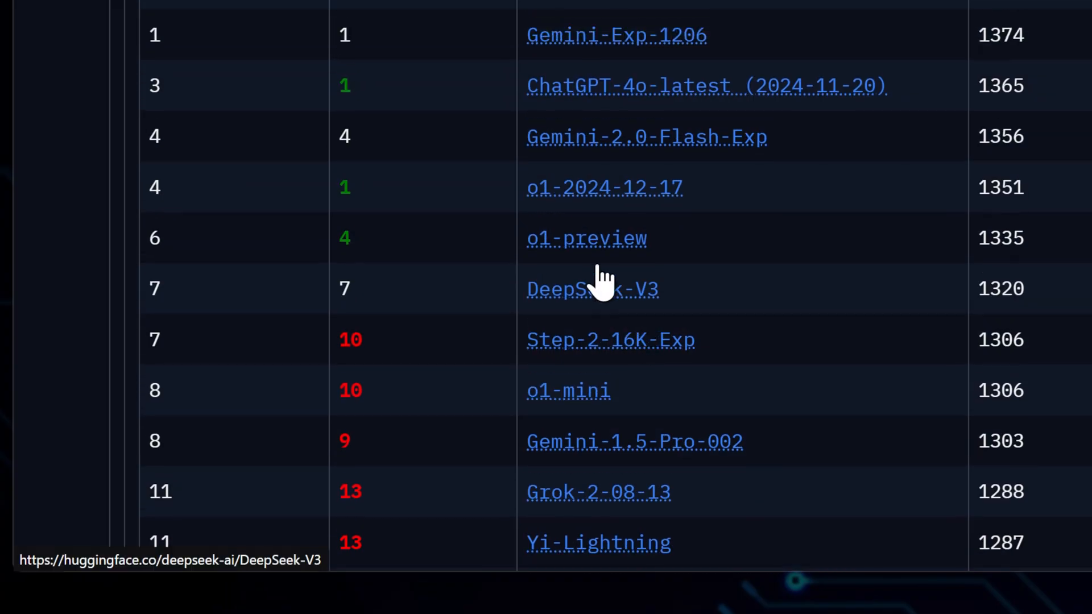
pyautogui.click(593, 289)
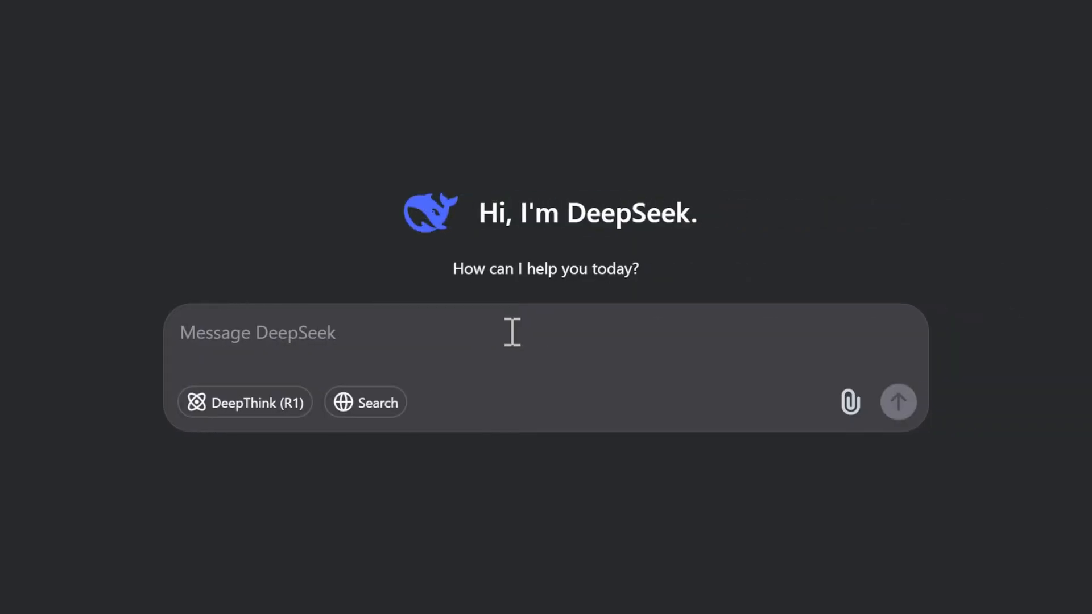
pyautogui.moveTo(471, 335)
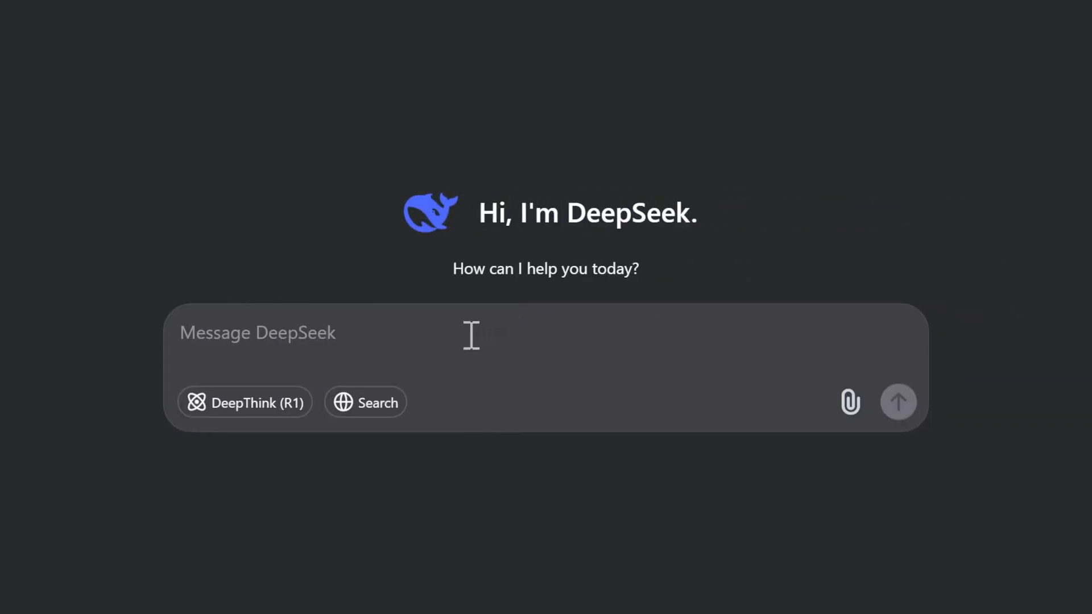
pyautogui.click(245, 402)
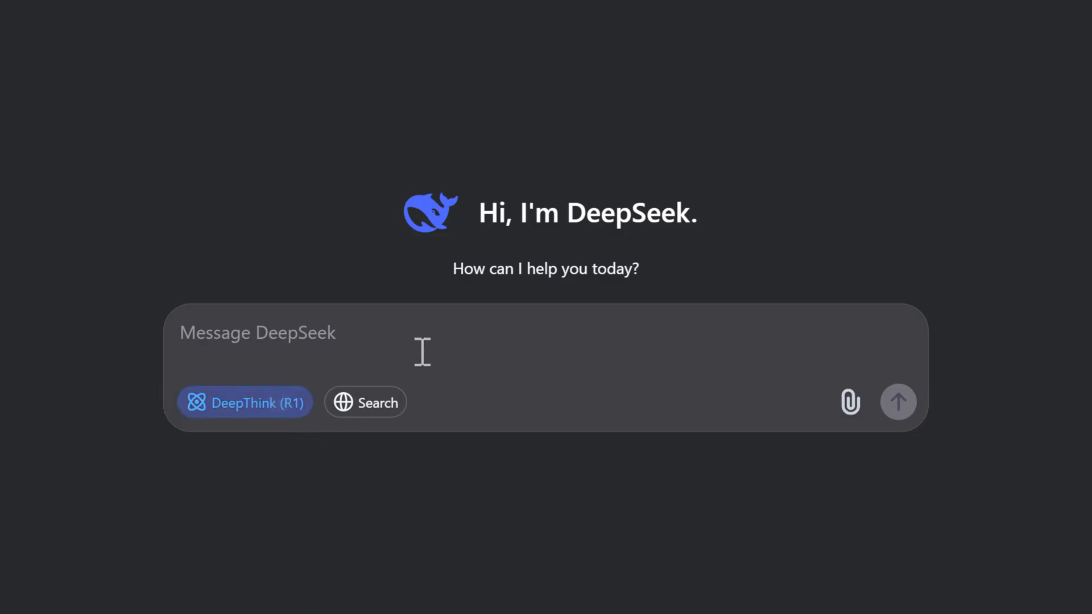
pyautogui.click(365, 402)
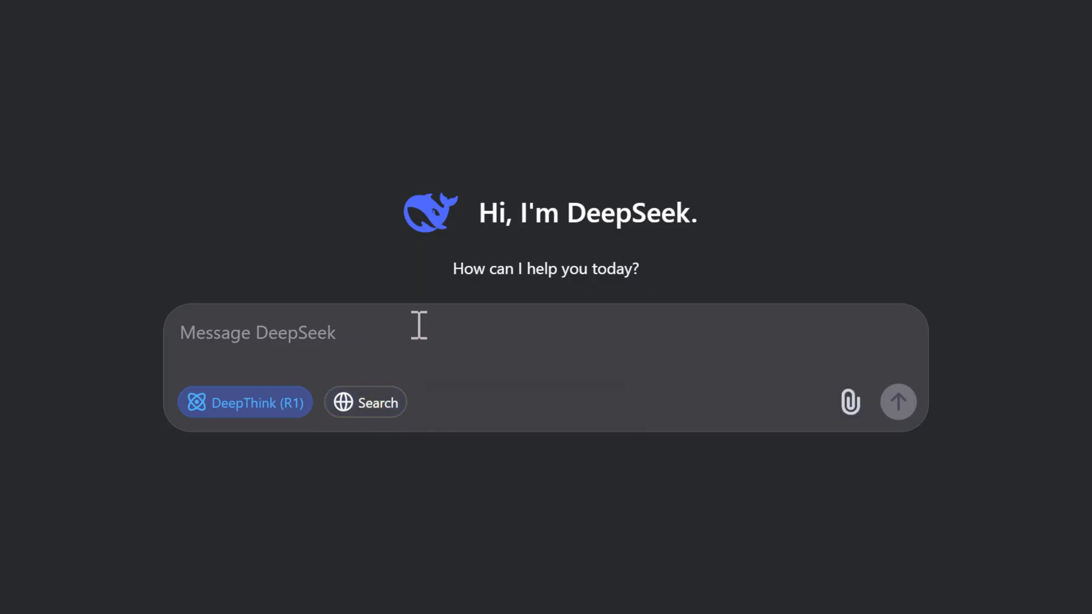
pyautogui.click(850, 402)
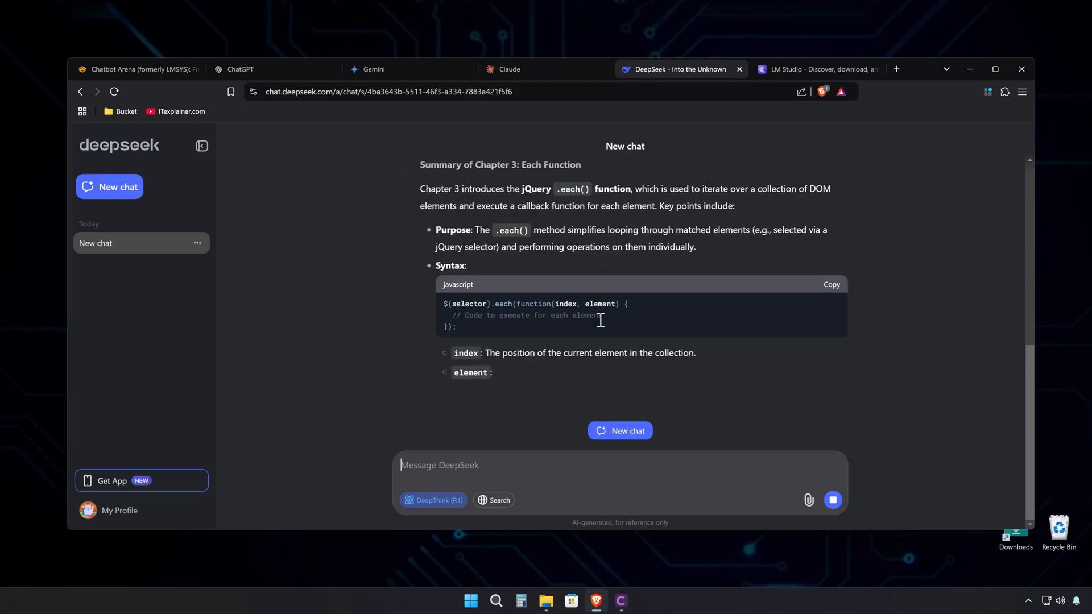
# Read through the finished jQuery .each() summary and switch over to LM Studio.
pyautogui.scroll(-3)
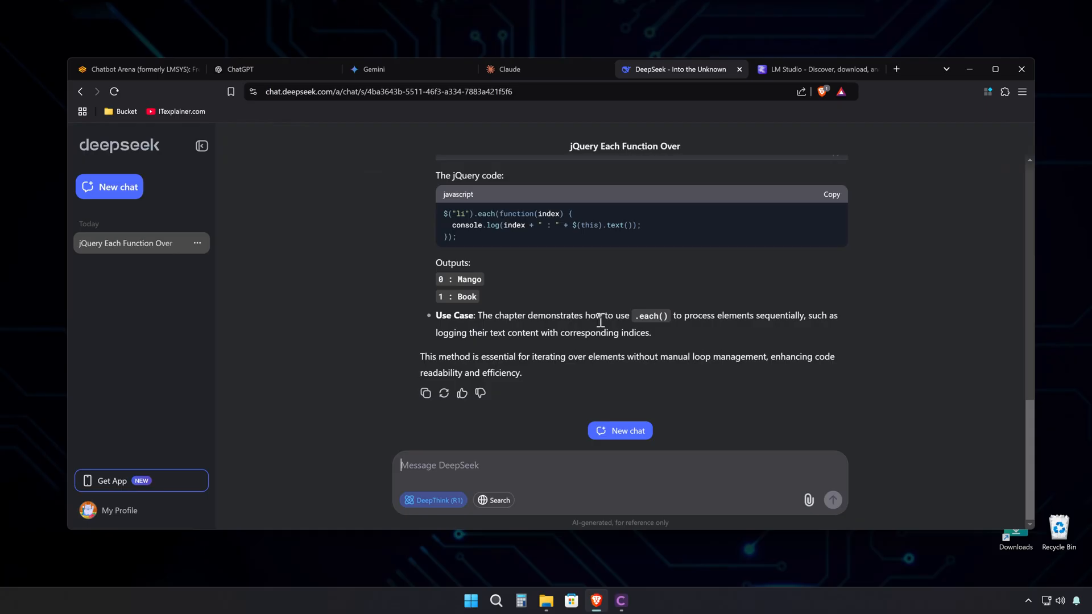
pyautogui.click(469, 601)
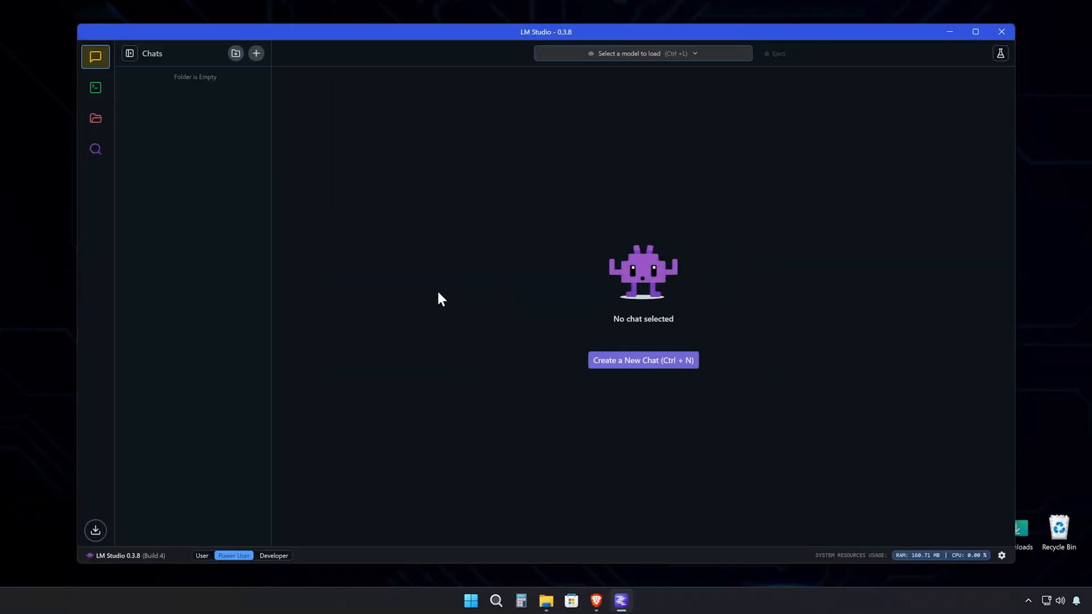
pyautogui.moveTo(96, 56)
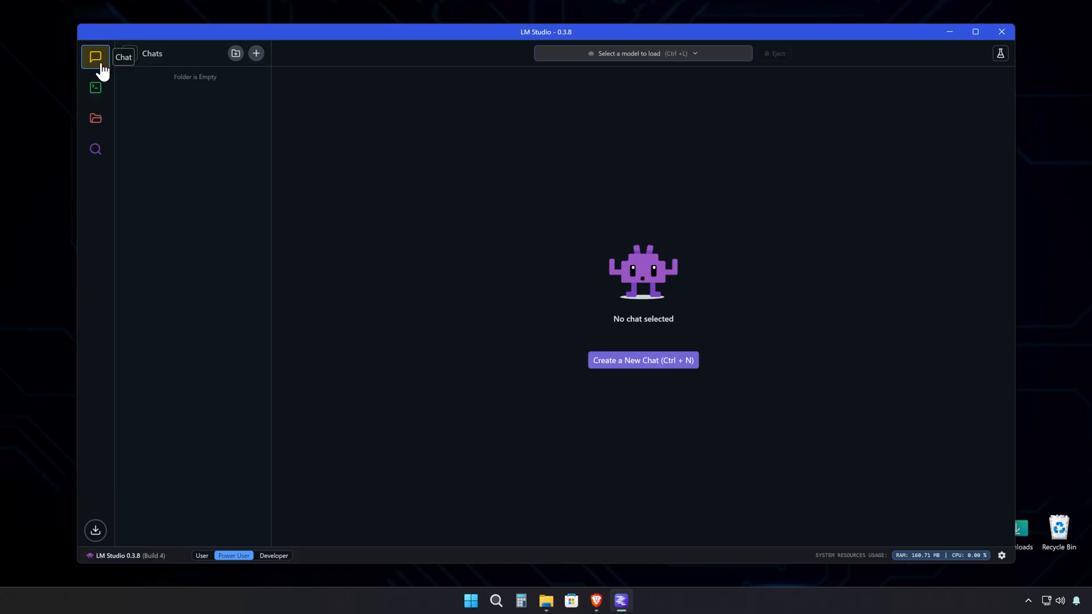
# View the Developer page, then My Models showing zero local models.
pyautogui.click(96, 87)
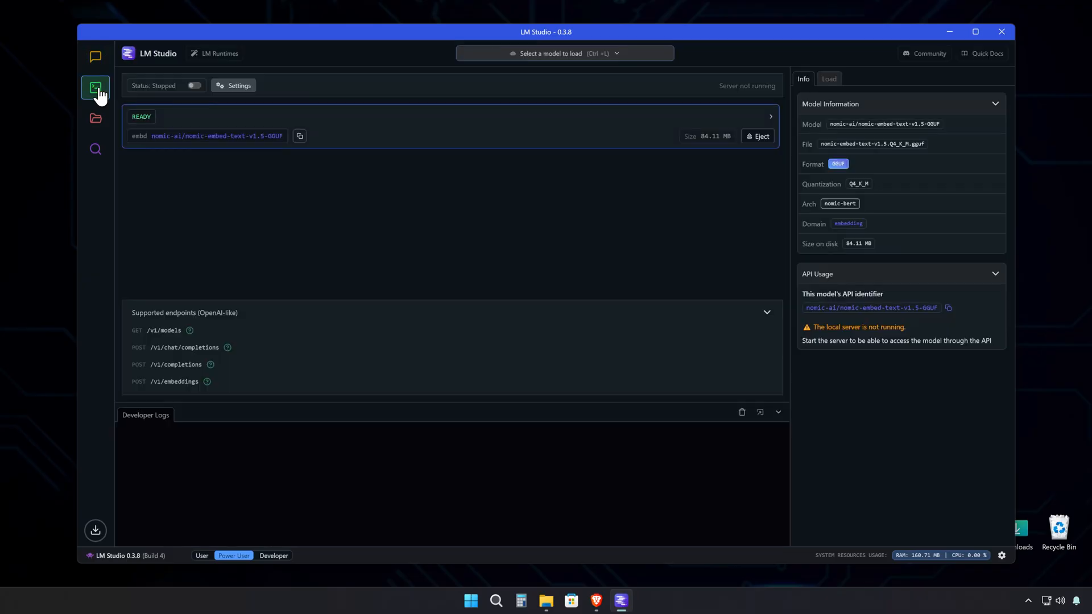
pyautogui.moveTo(96, 119)
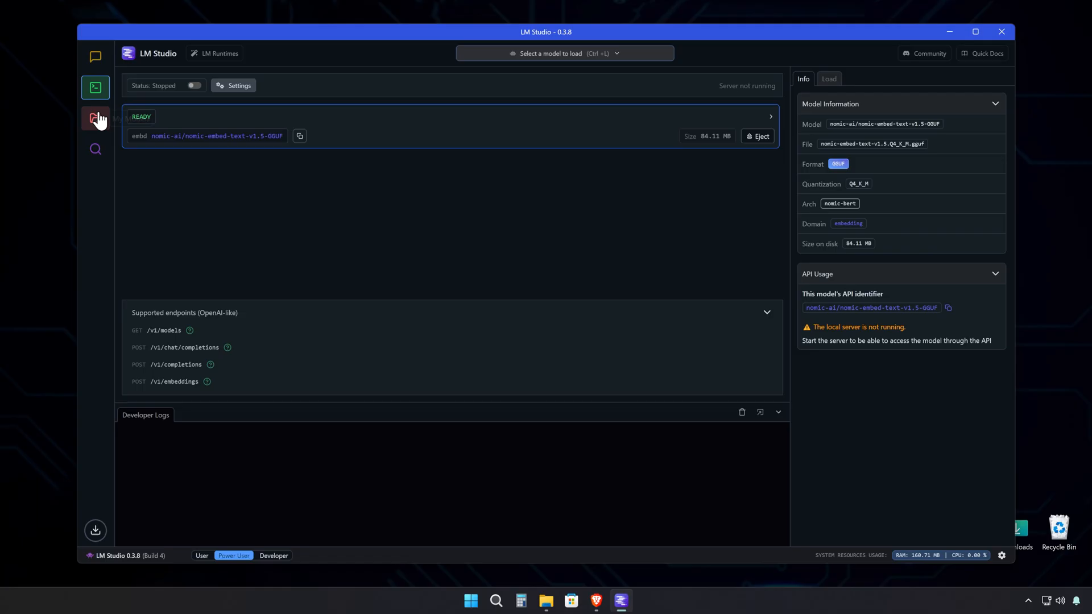
pyautogui.click(95, 118)
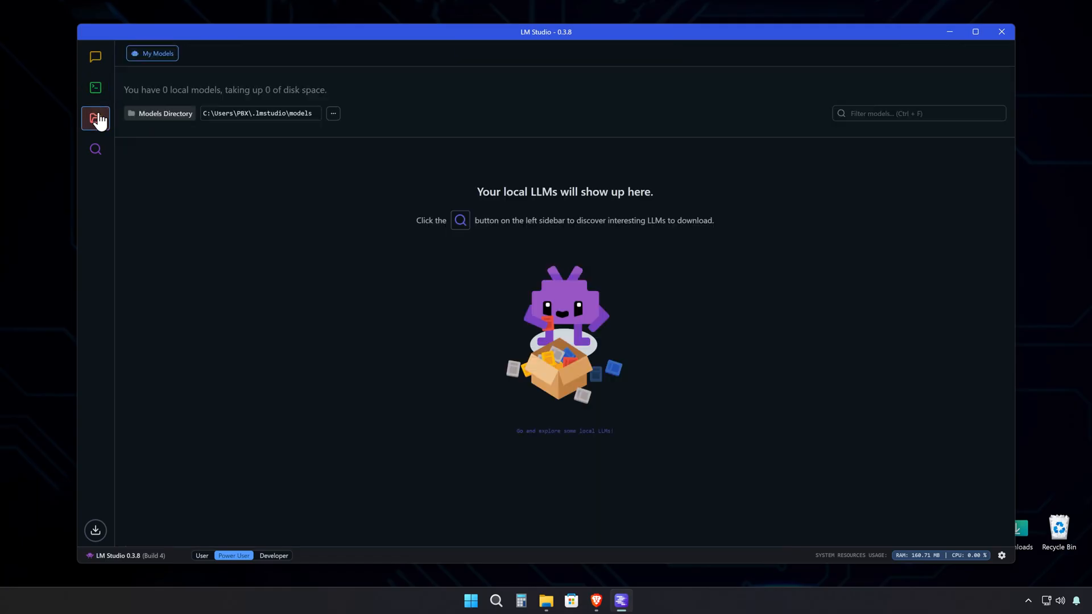
pyautogui.moveTo(96, 149)
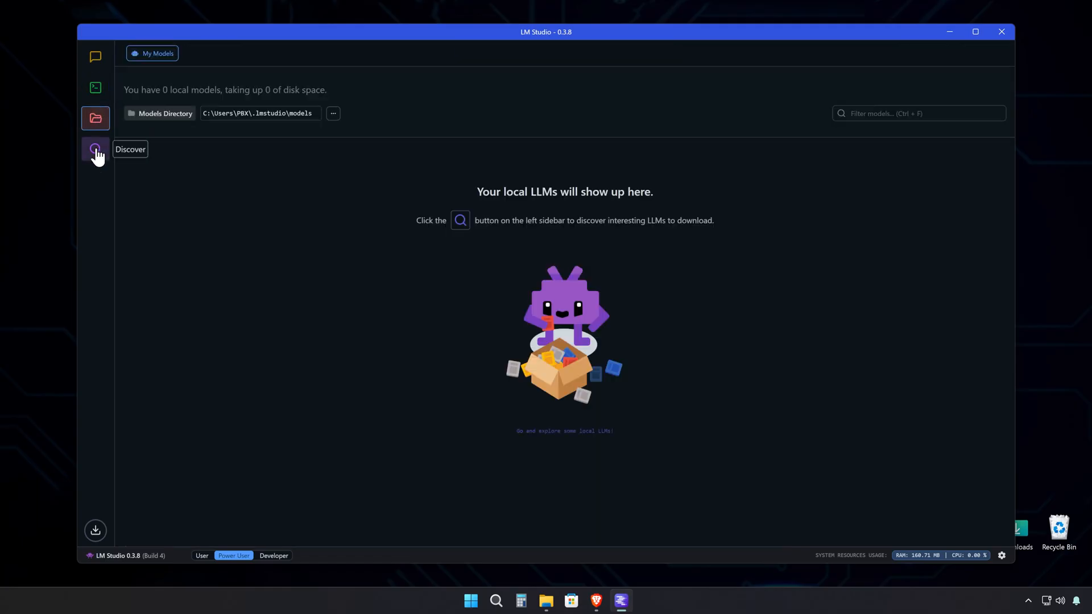
# Search 'deepseek' and start downloading DeepSeek R1 Distill Qwen 7B, Q4_K_M, 4.68 GB.
pyautogui.click(95, 149)
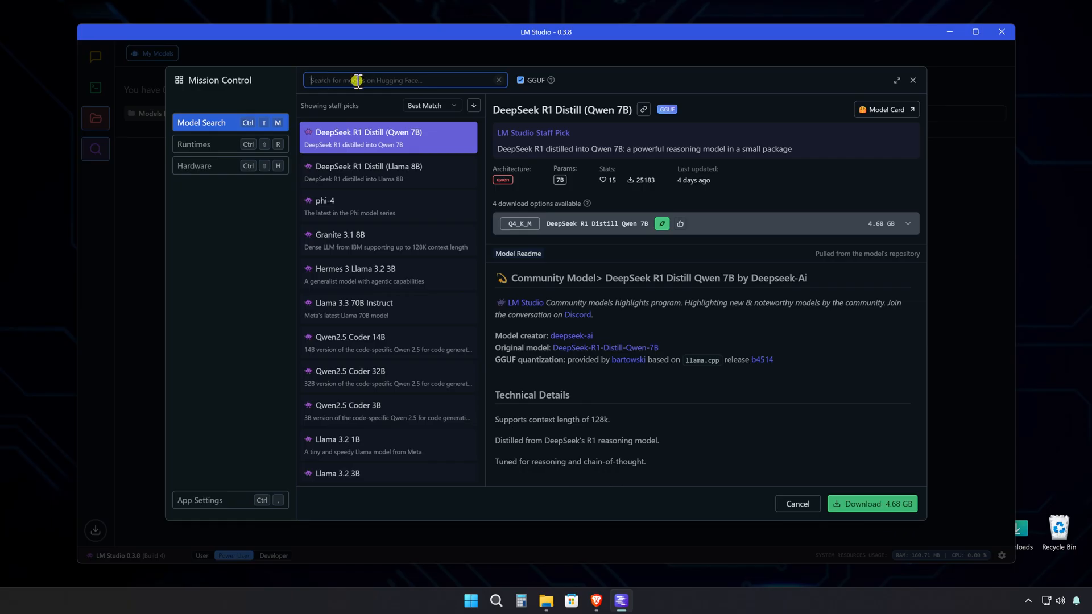
pyautogui.write('deepseek')
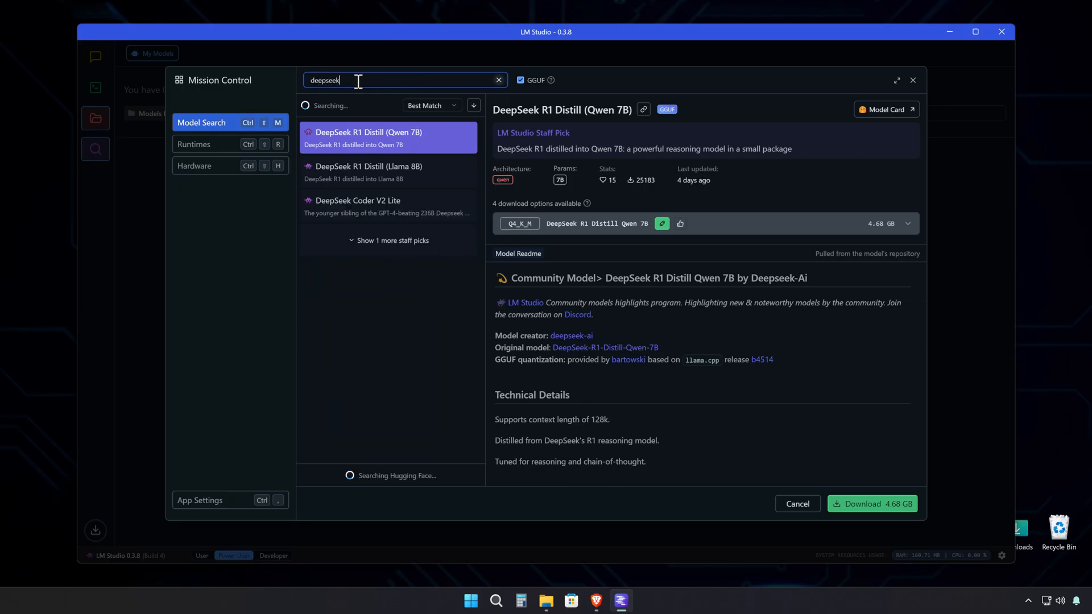
pyautogui.click(907, 223)
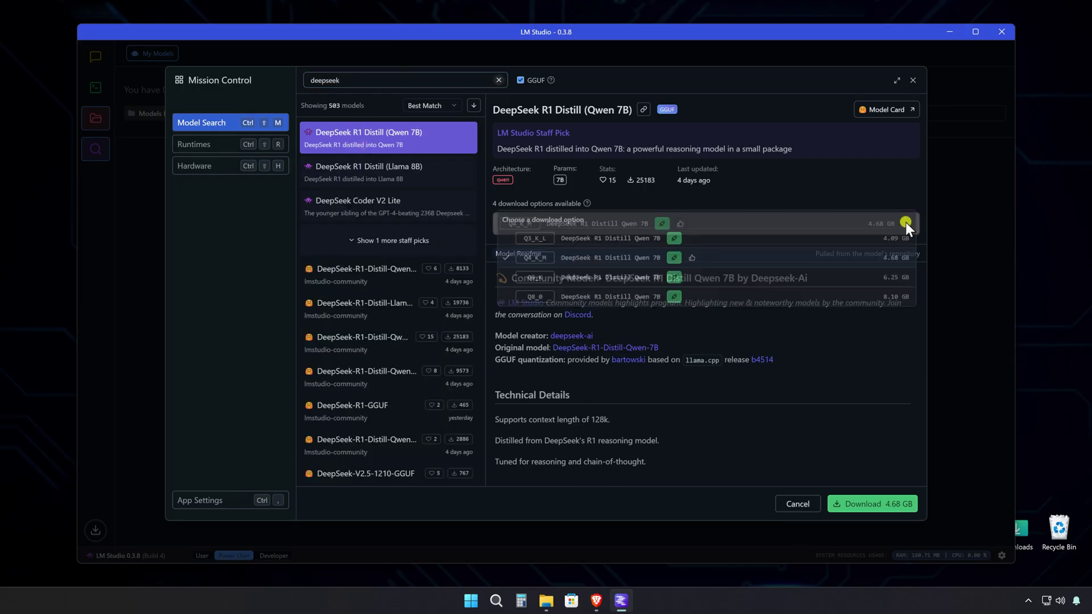
pyautogui.click(906, 224)
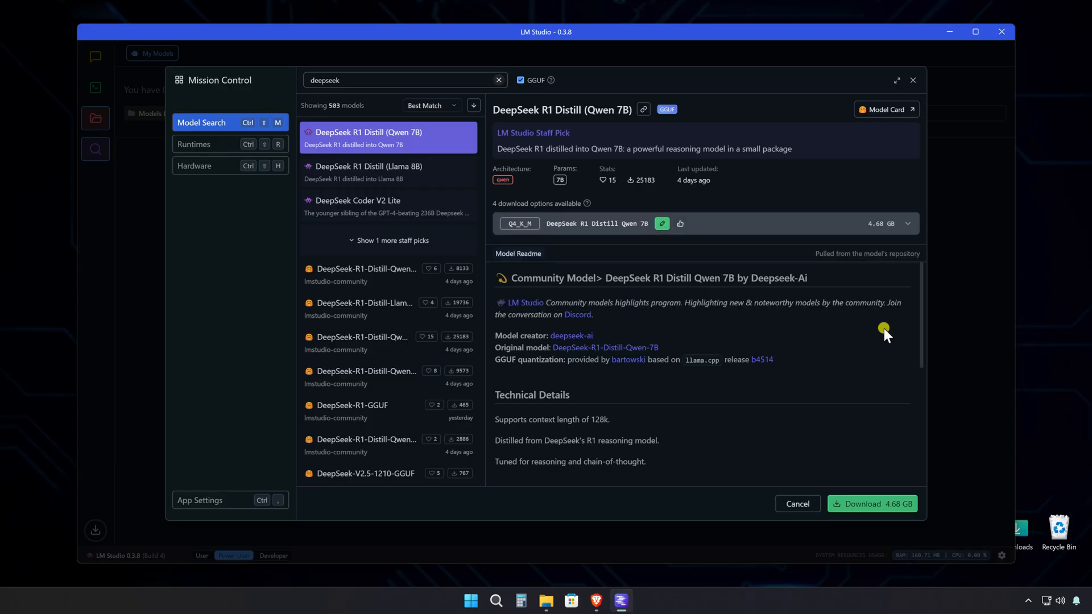
pyautogui.click(871, 503)
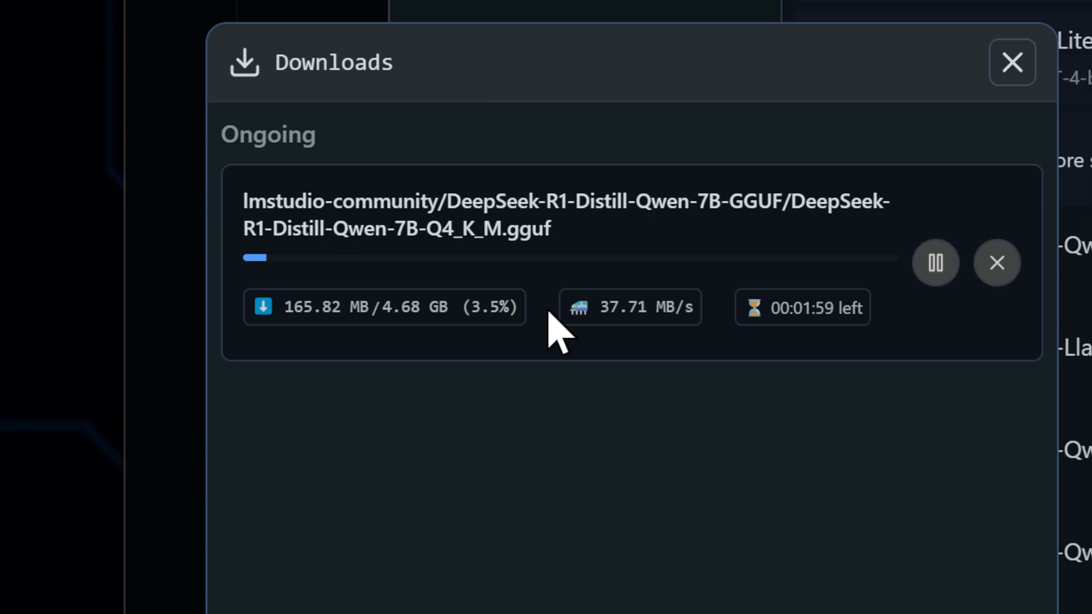
# Look at the DeepSeek R1 Distill 32B model and its download variants.
pyautogui.click(1011, 63)
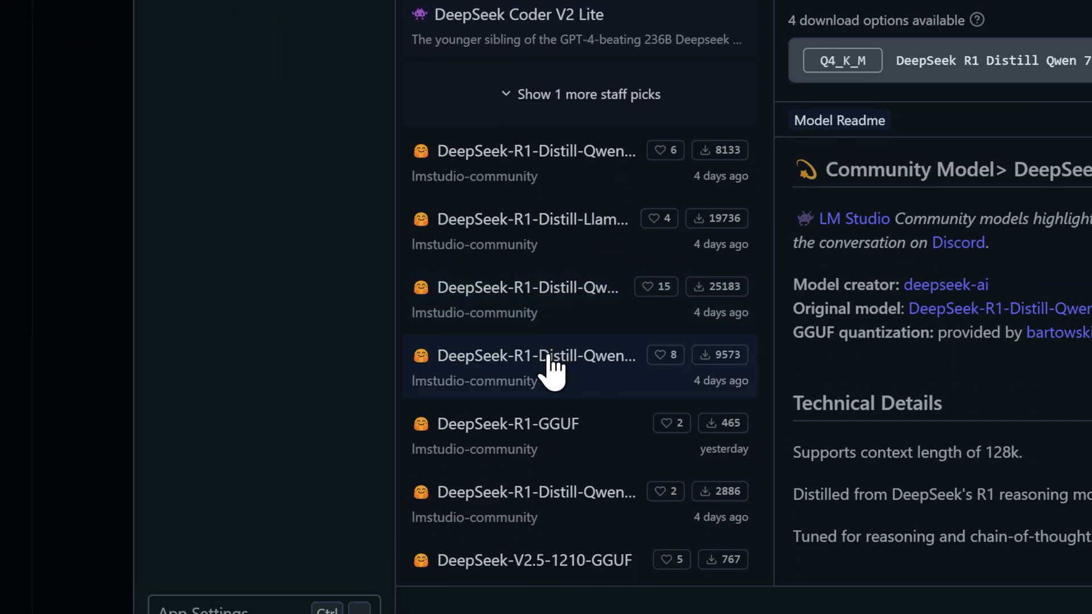
pyautogui.click(534, 355)
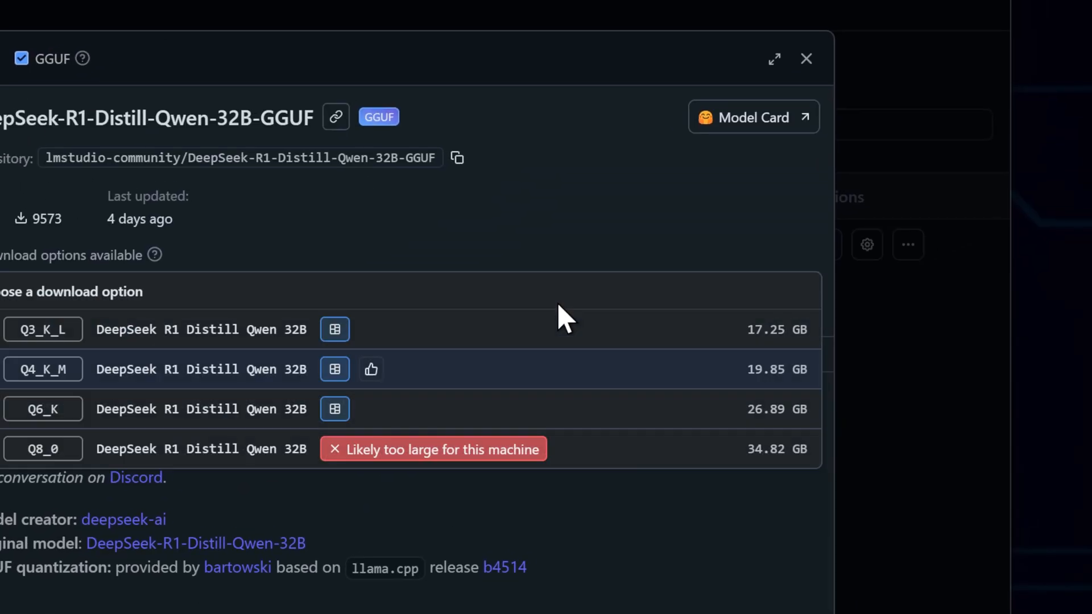
pyautogui.moveTo(505, 313)
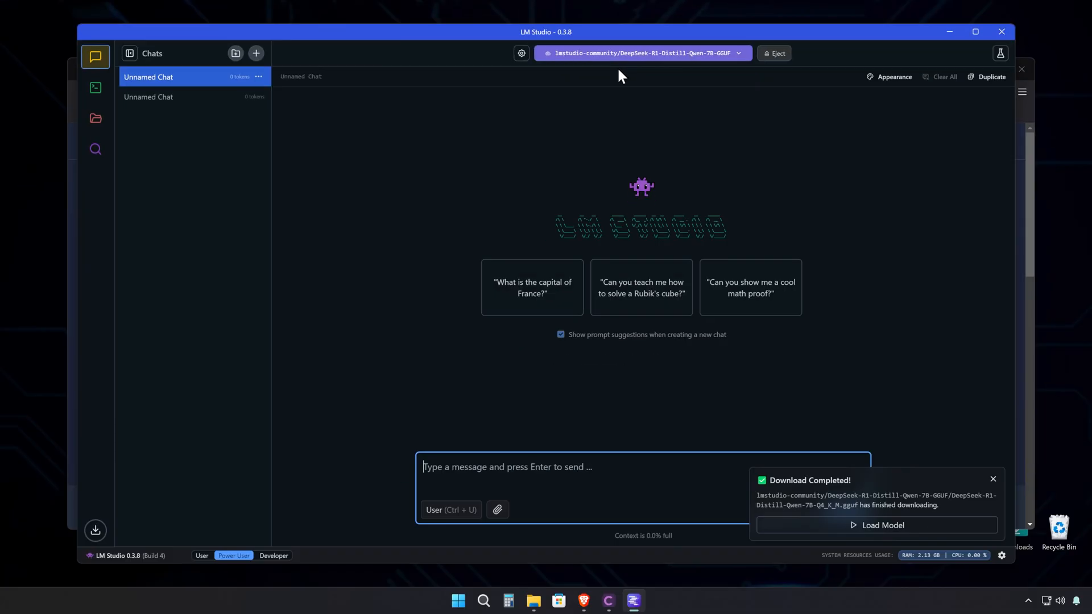
pyautogui.moveTo(496, 509)
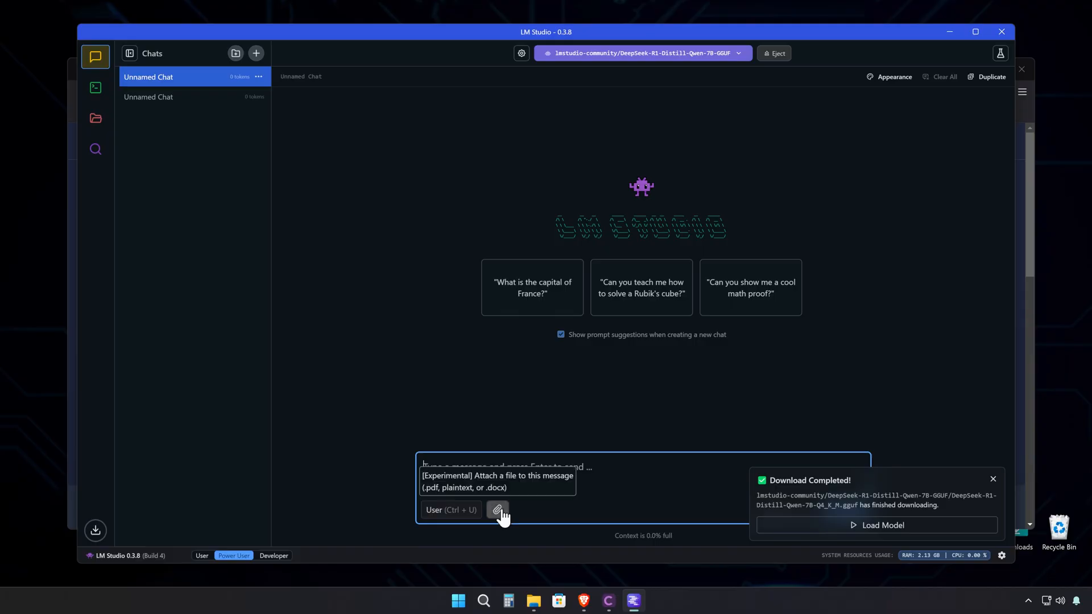
# Attach jQueryNotesForProfessionals.pdf from Downloads to the new chat message.
pyautogui.click(497, 509)
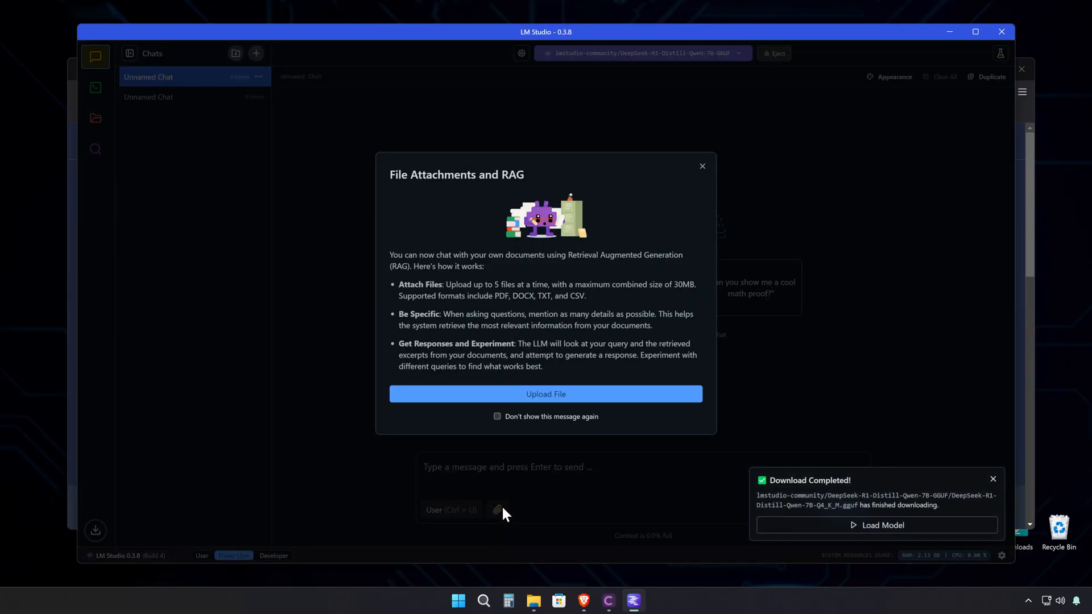
pyautogui.click(702, 165)
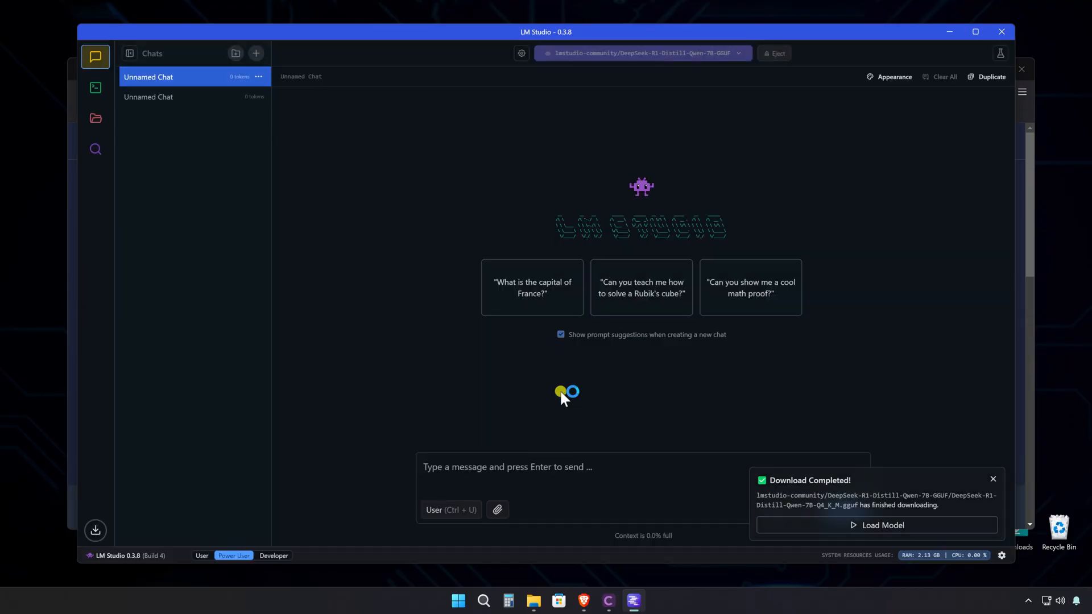
pyautogui.click(497, 509)
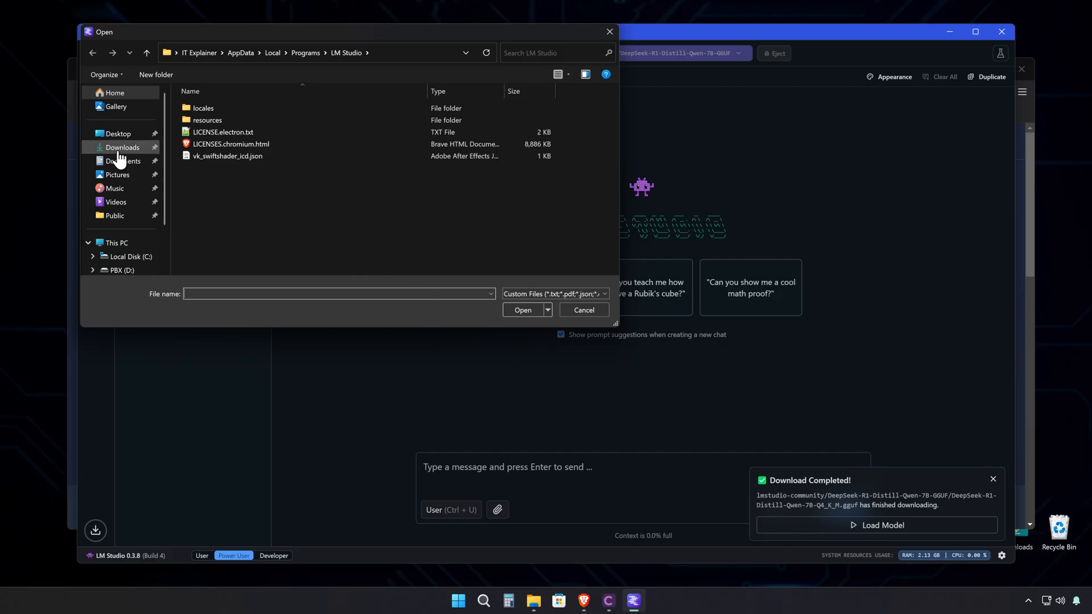
pyautogui.click(522, 309)
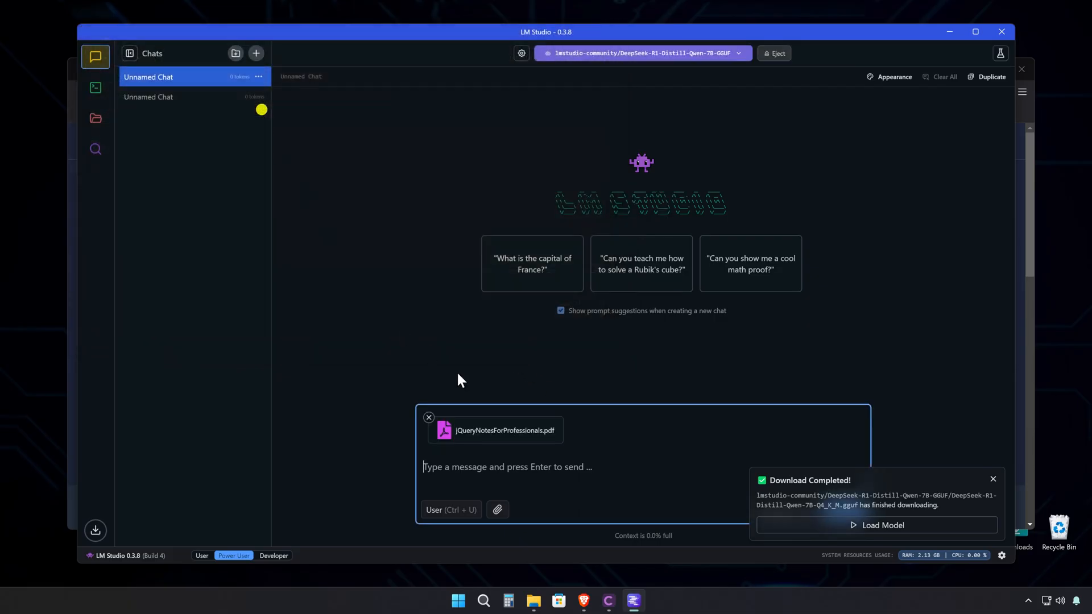
pyautogui.moveTo(527, 468)
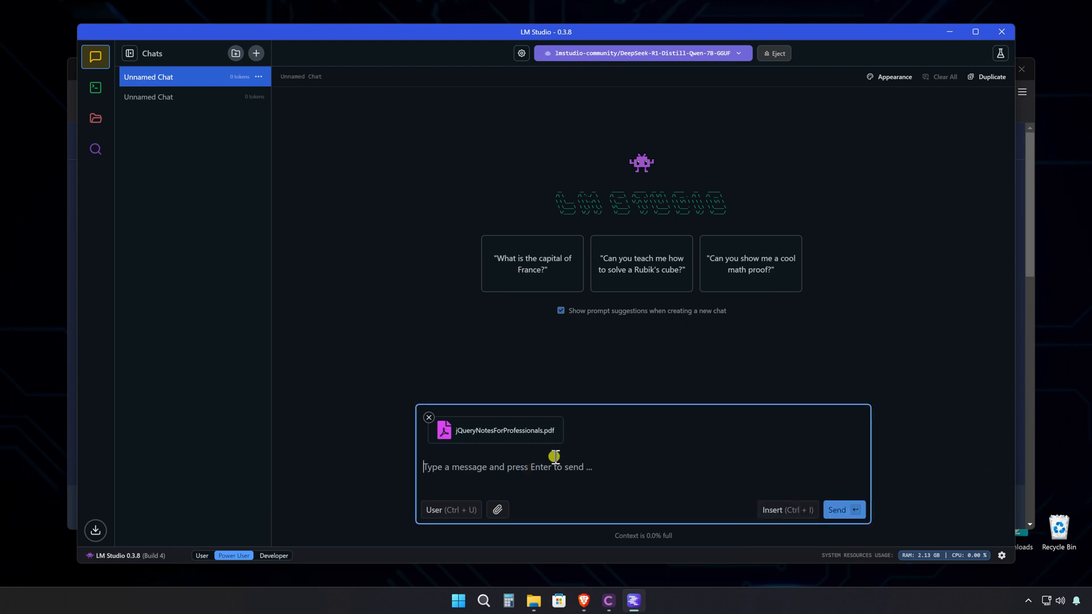
# Send 'summarize chapter 3' with the attached PDF to the local DeepSeek 7B model.
pyautogui.write('summarize')
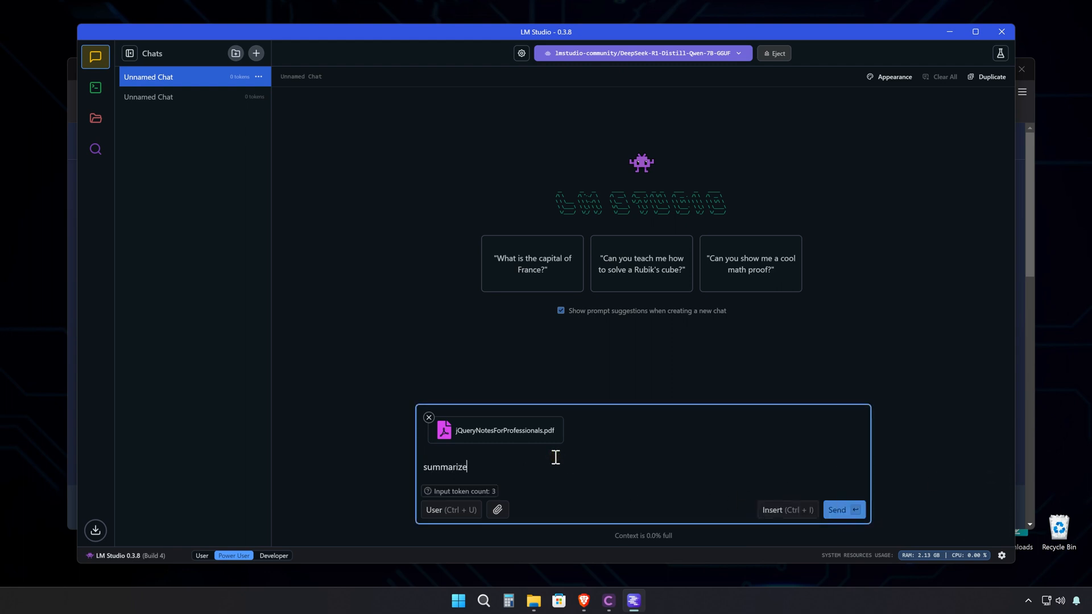
pyautogui.write('chapter')
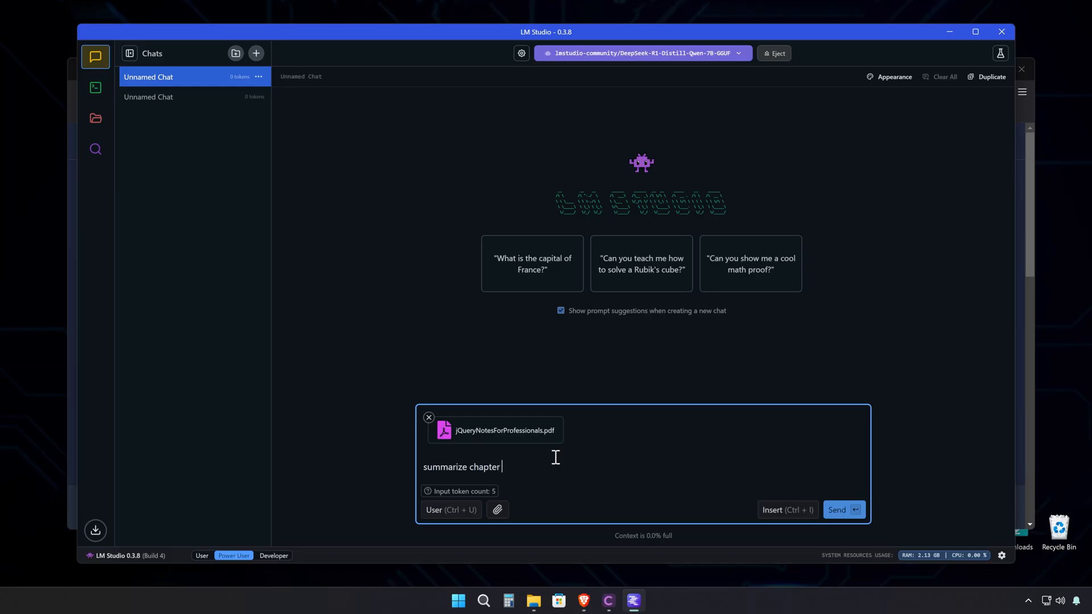
pyautogui.click(841, 509)
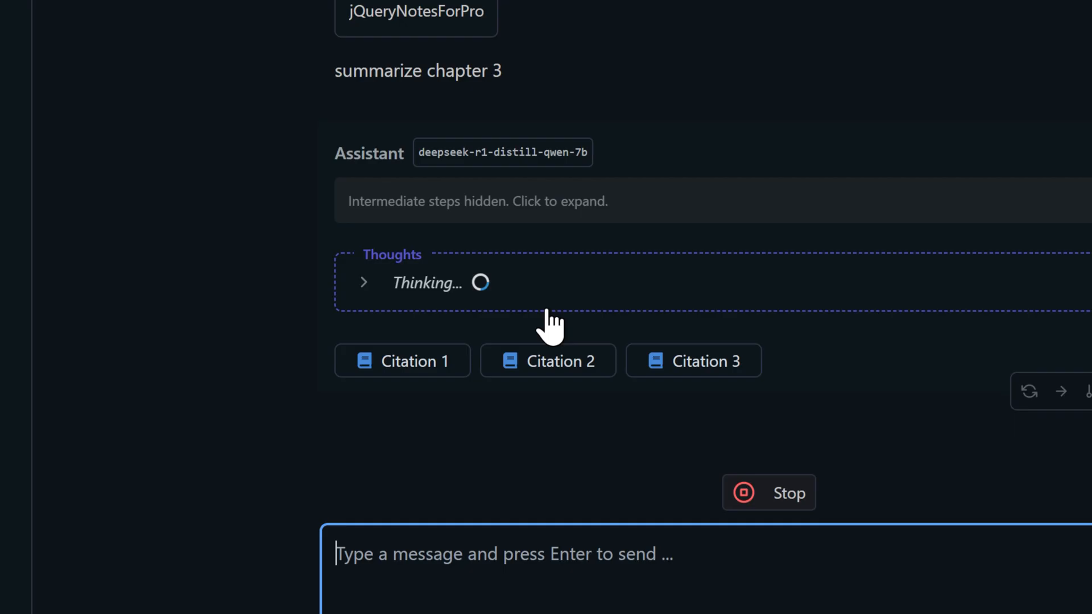
pyautogui.moveTo(511, 306)
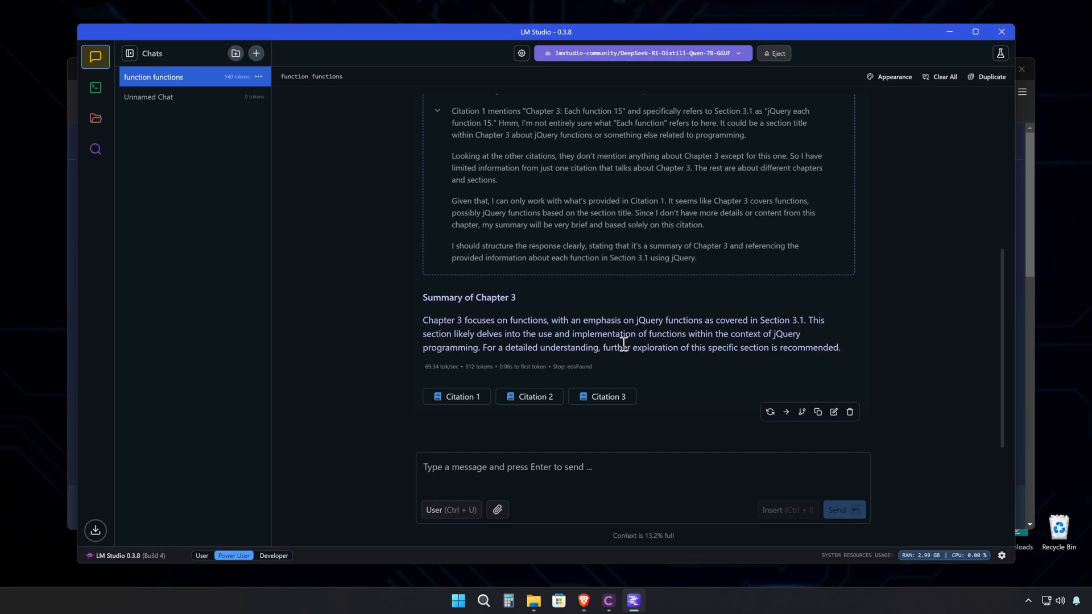
pyautogui.moveTo(524, 300)
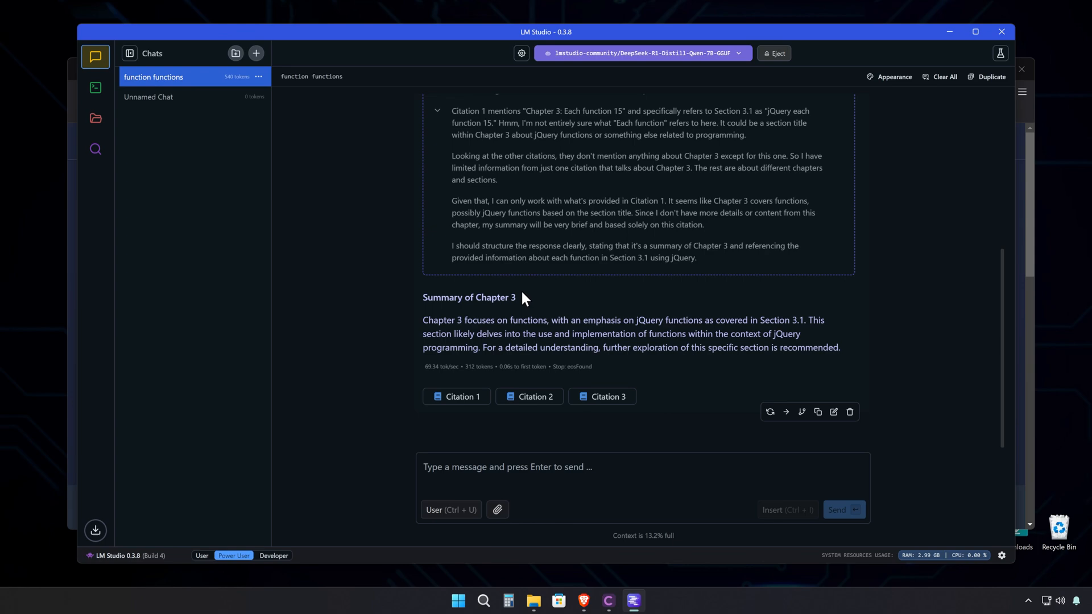